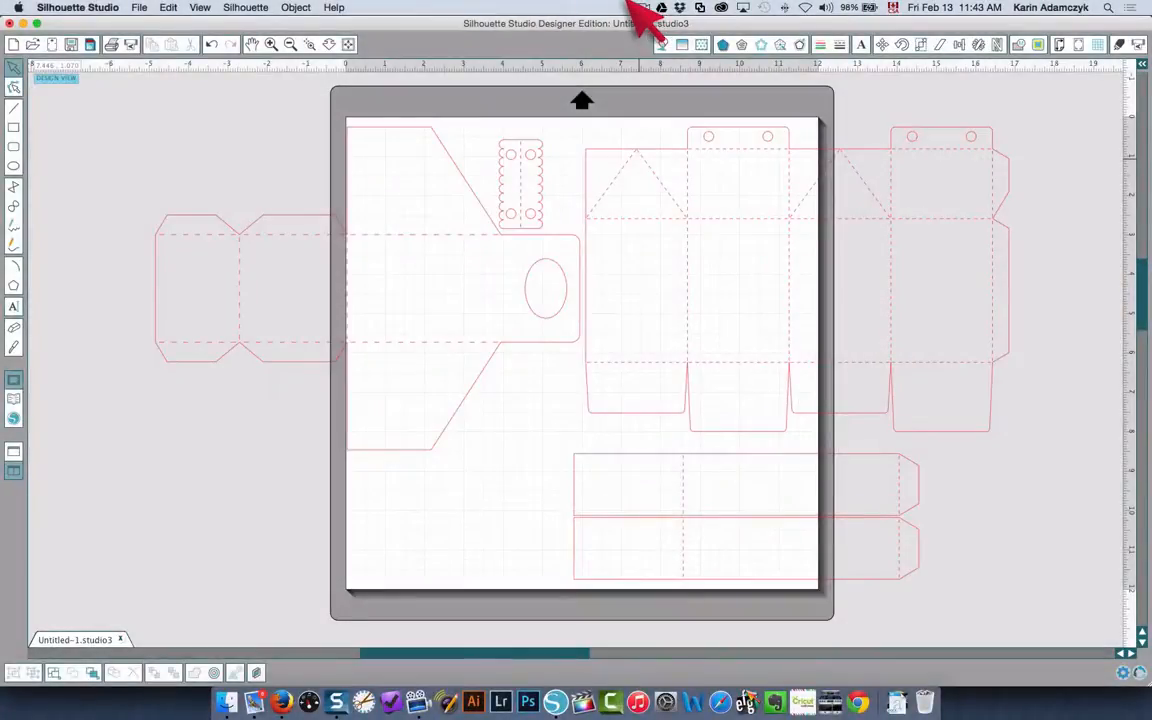
pyautogui.moveTo(296, 140)
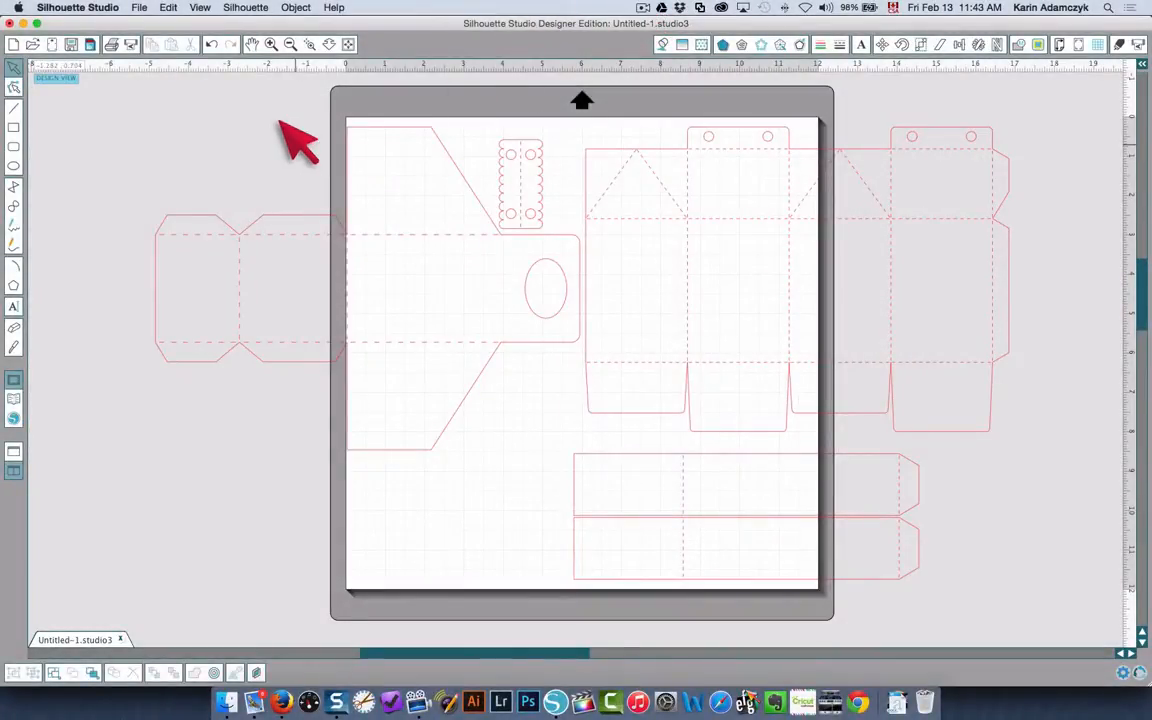
pyautogui.moveTo(464, 244)
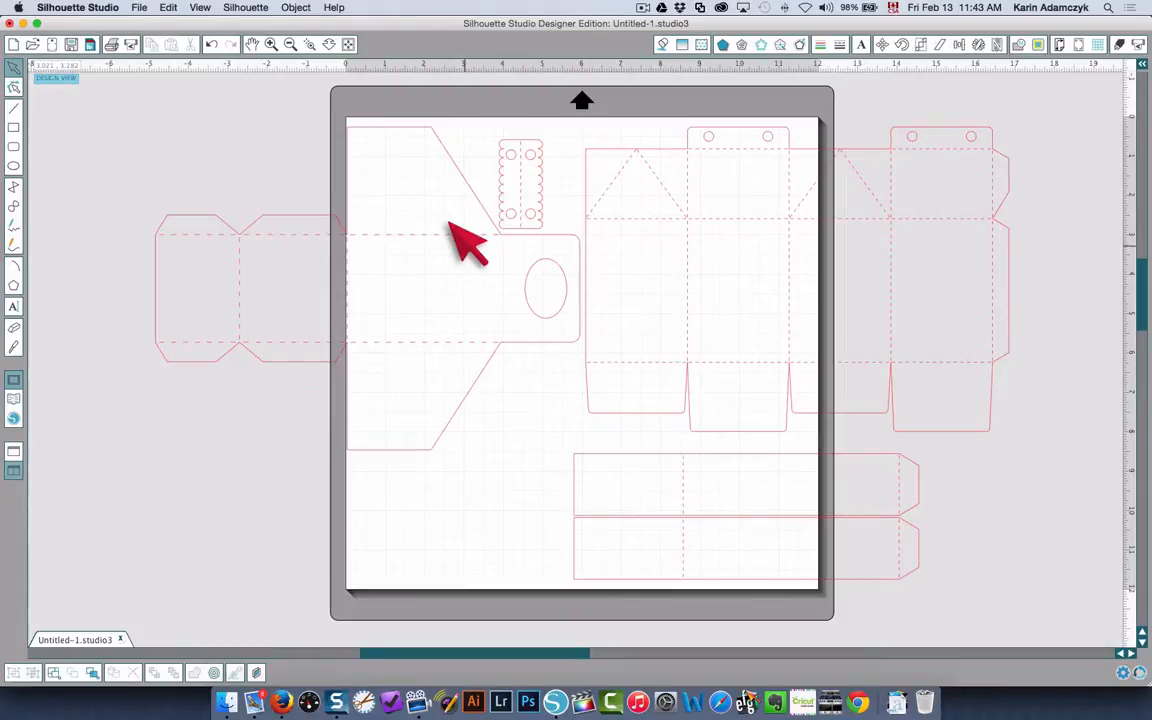
pyautogui.moveTo(14, 390)
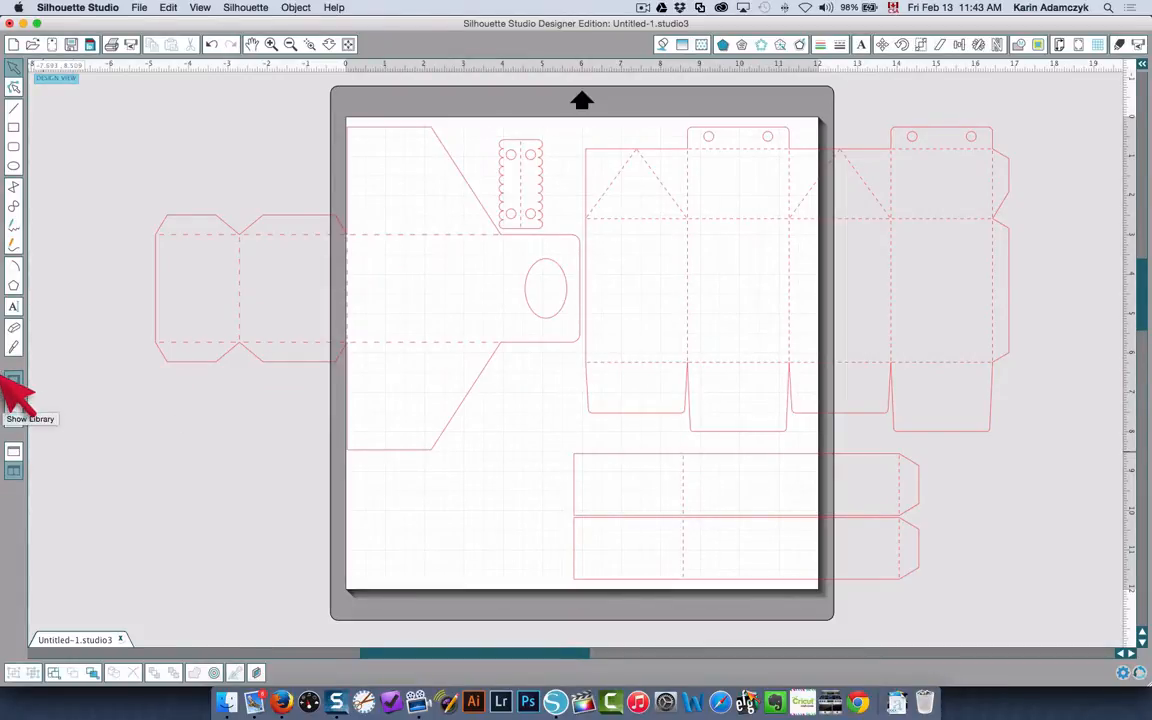
# From the Library, look up the 2 milk carton tote design in the Silhouette Design Store.
pyautogui.click(14, 380)
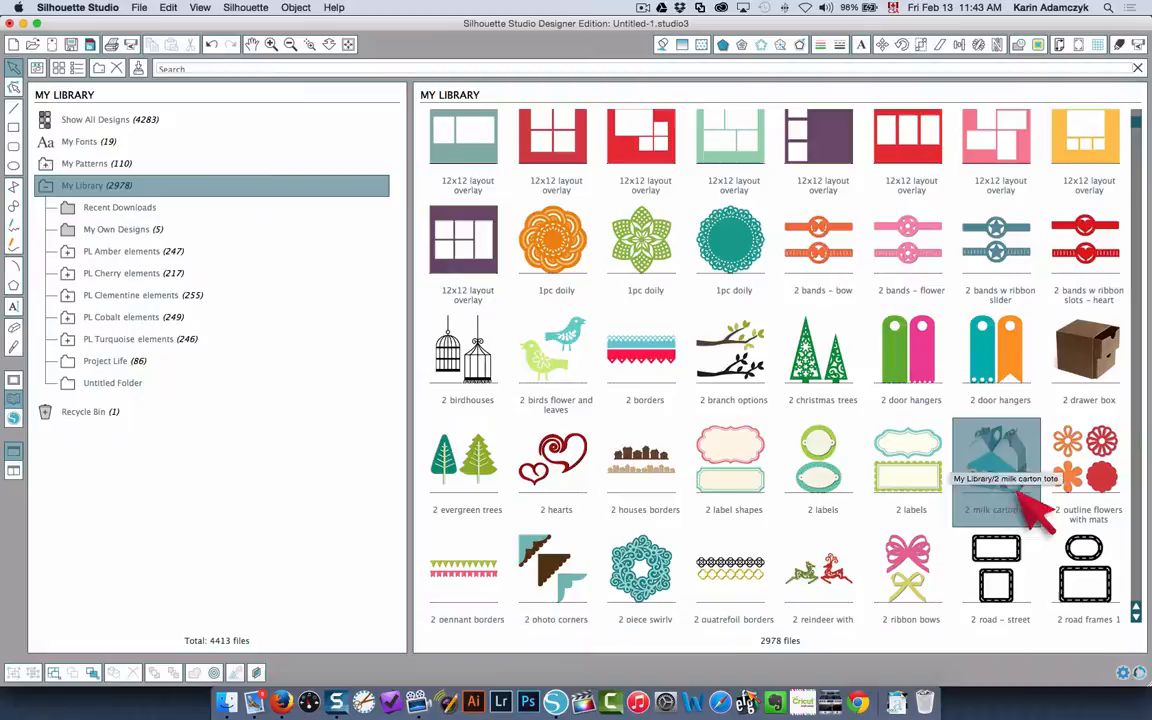
pyautogui.doubleClick(996, 460)
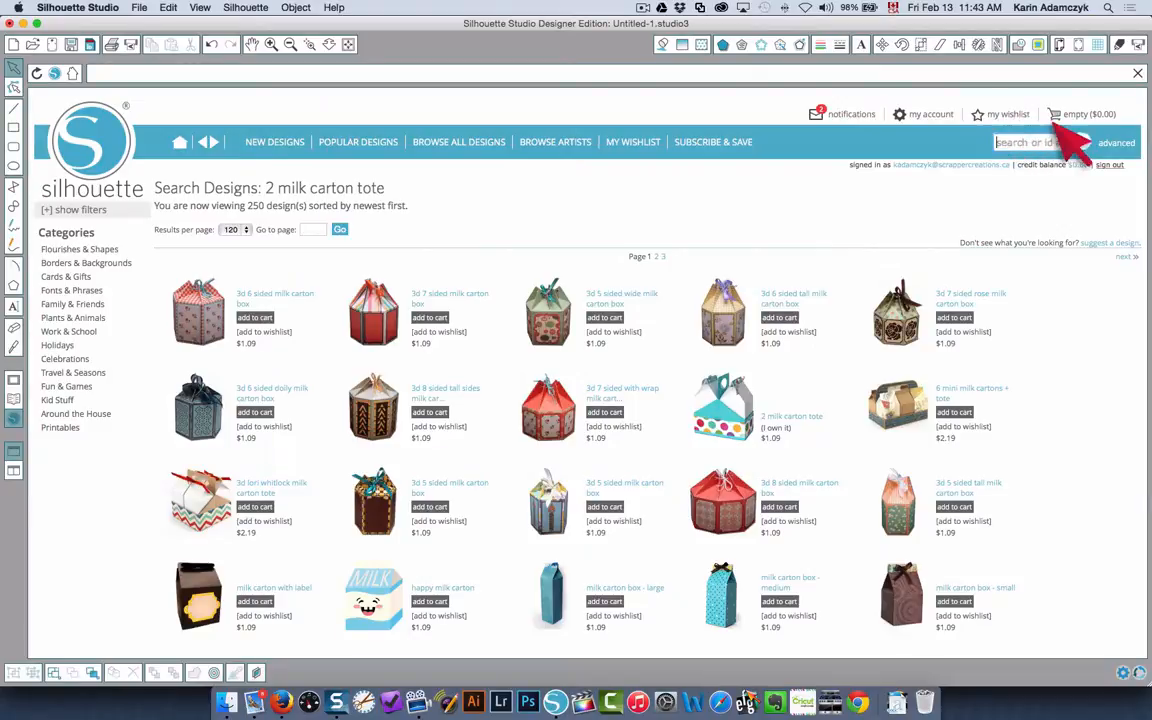
pyautogui.moveTo(720, 420)
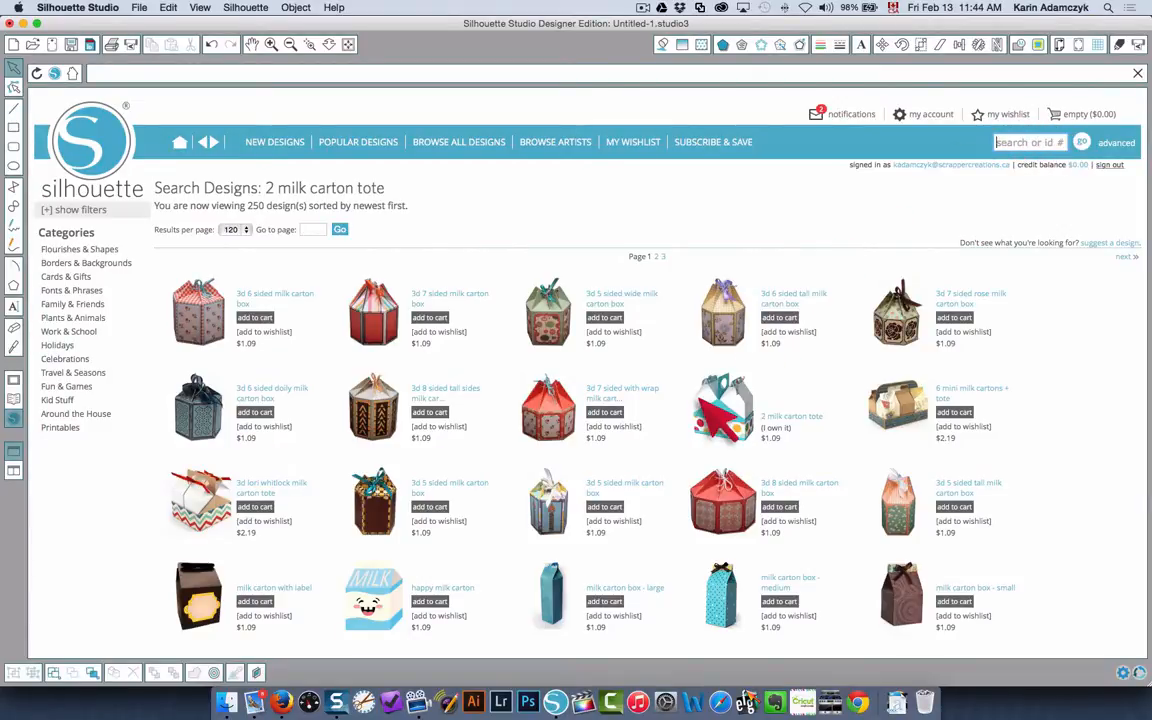
pyautogui.moveTo(180, 144)
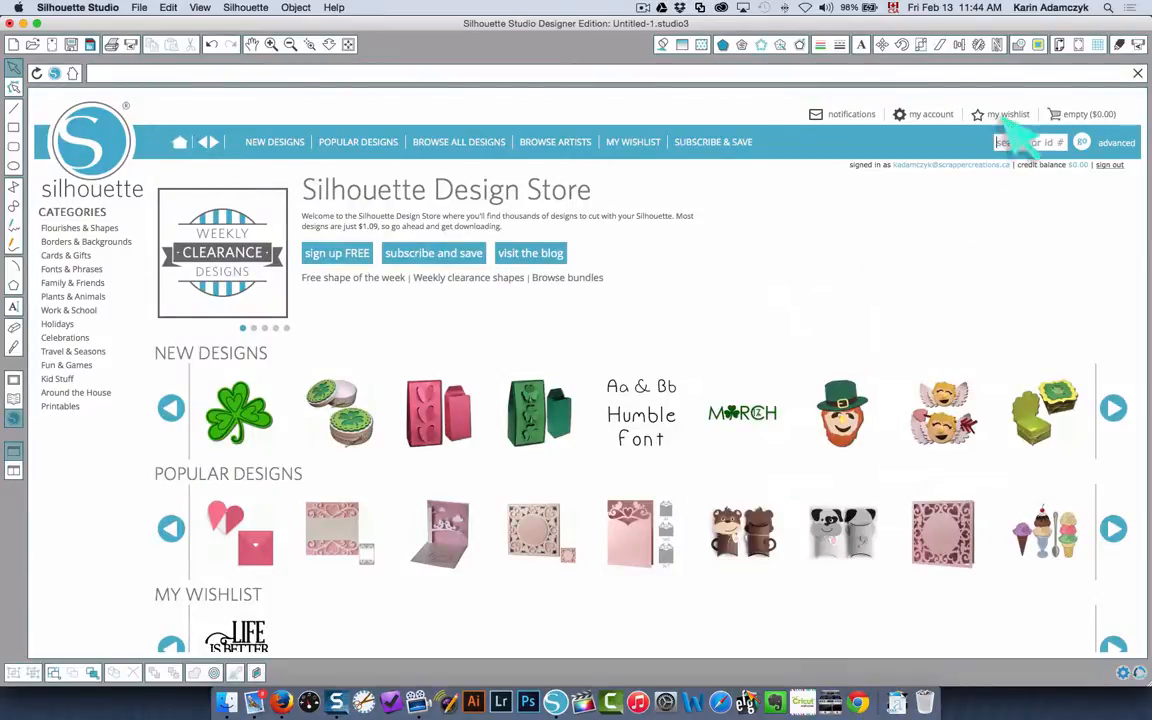
pyautogui.write('2 m')
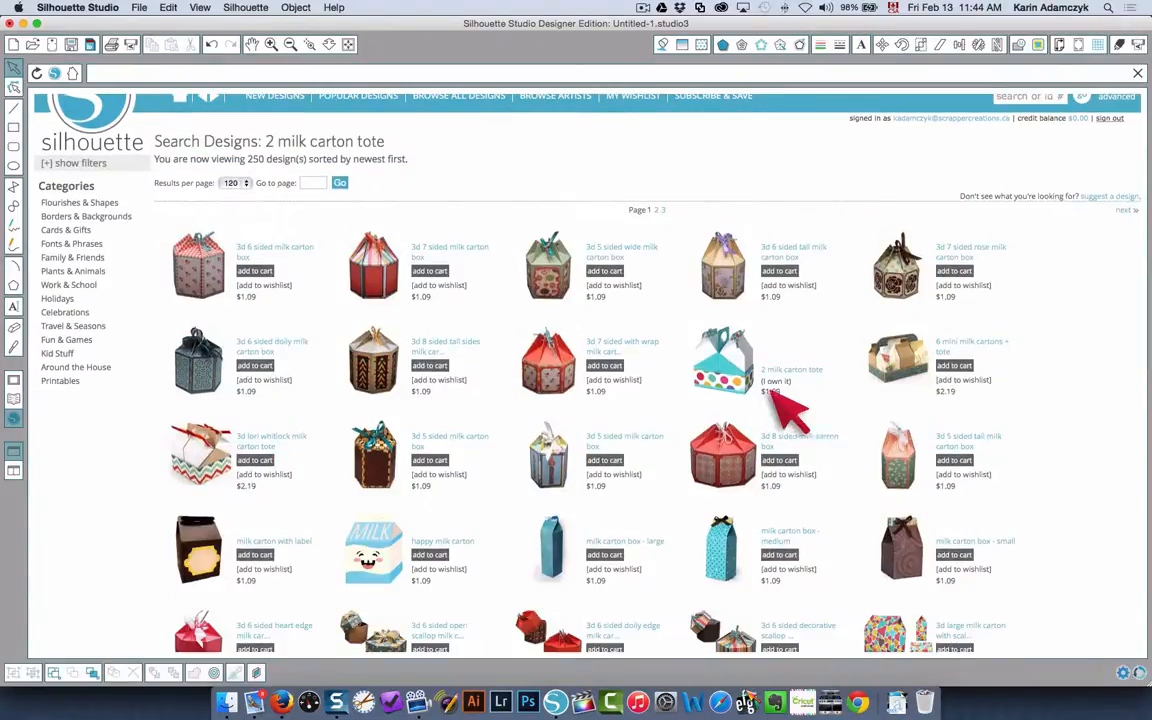
pyautogui.moveTo(820, 410)
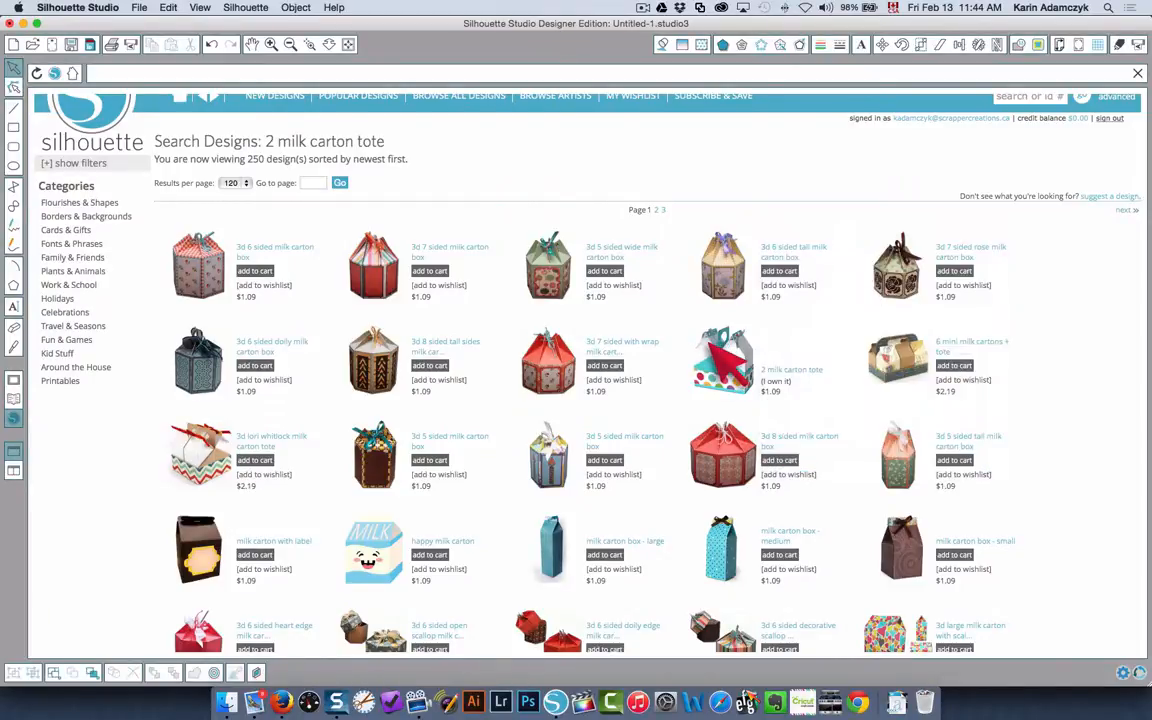
# Open the 2 milk carton tote product page ($1.09) from the search results.
pyautogui.click(722, 360)
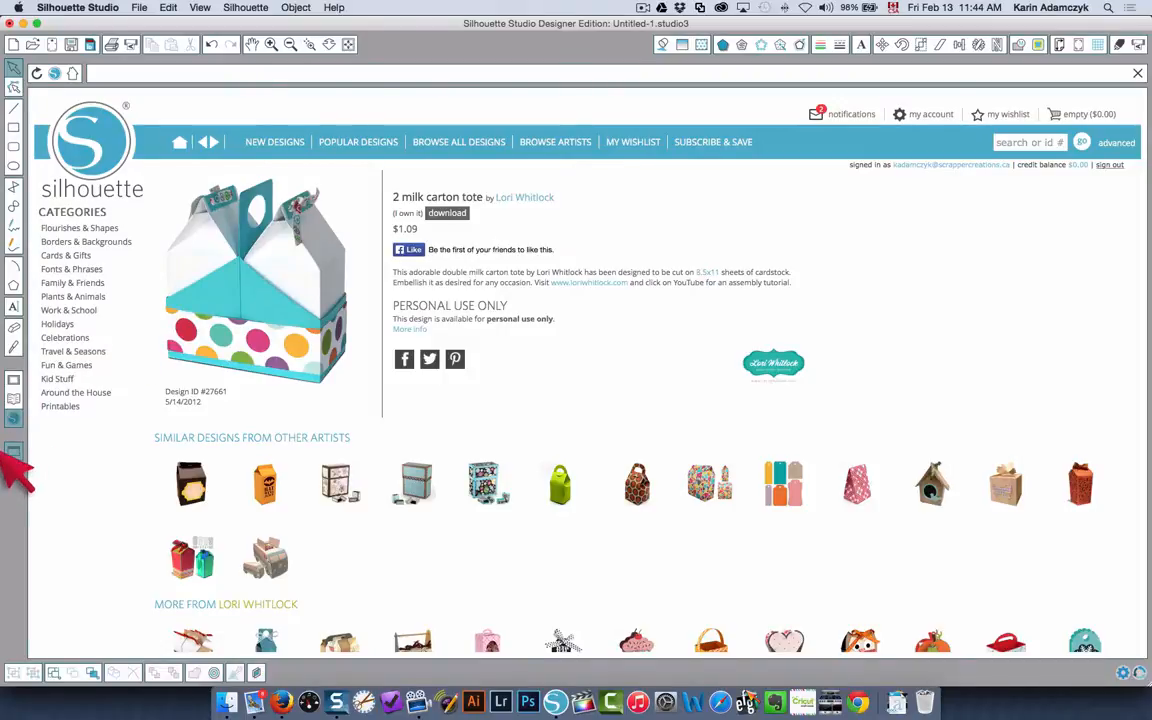
pyautogui.moveTo(14, 450)
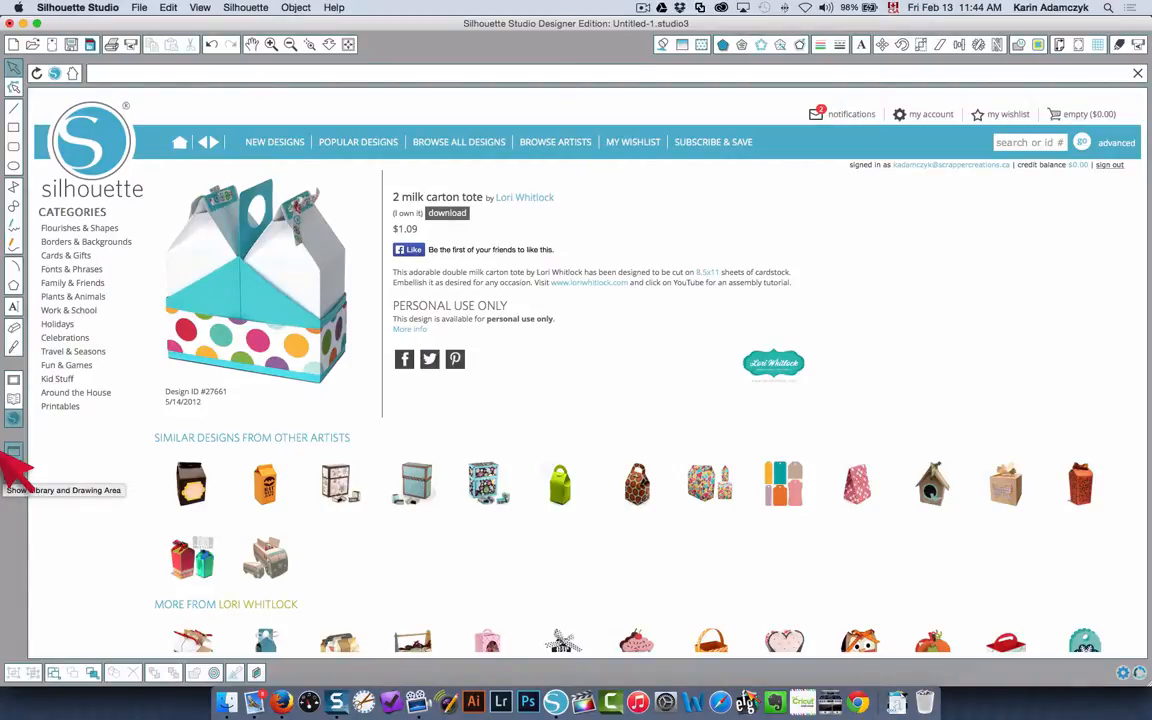
# Show the tote product page side by side with the mat holding the carton tote cut lines.
pyautogui.click(14, 452)
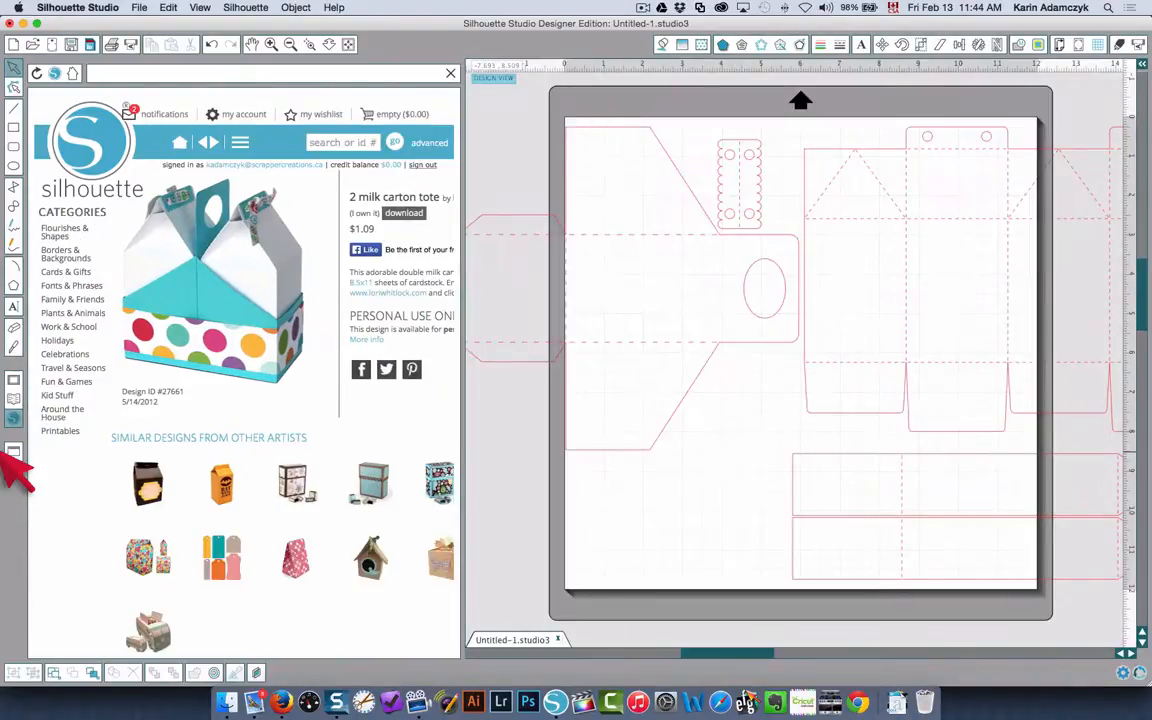
pyautogui.moveTo(464, 424)
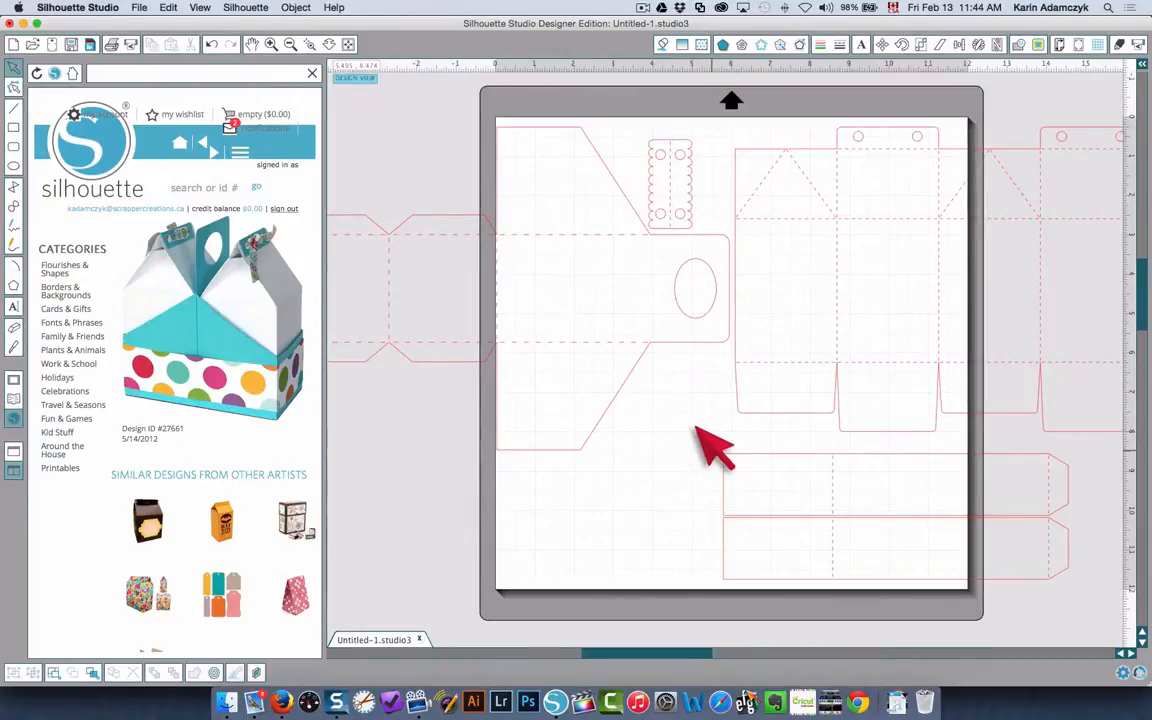
pyautogui.moveTo(600, 436)
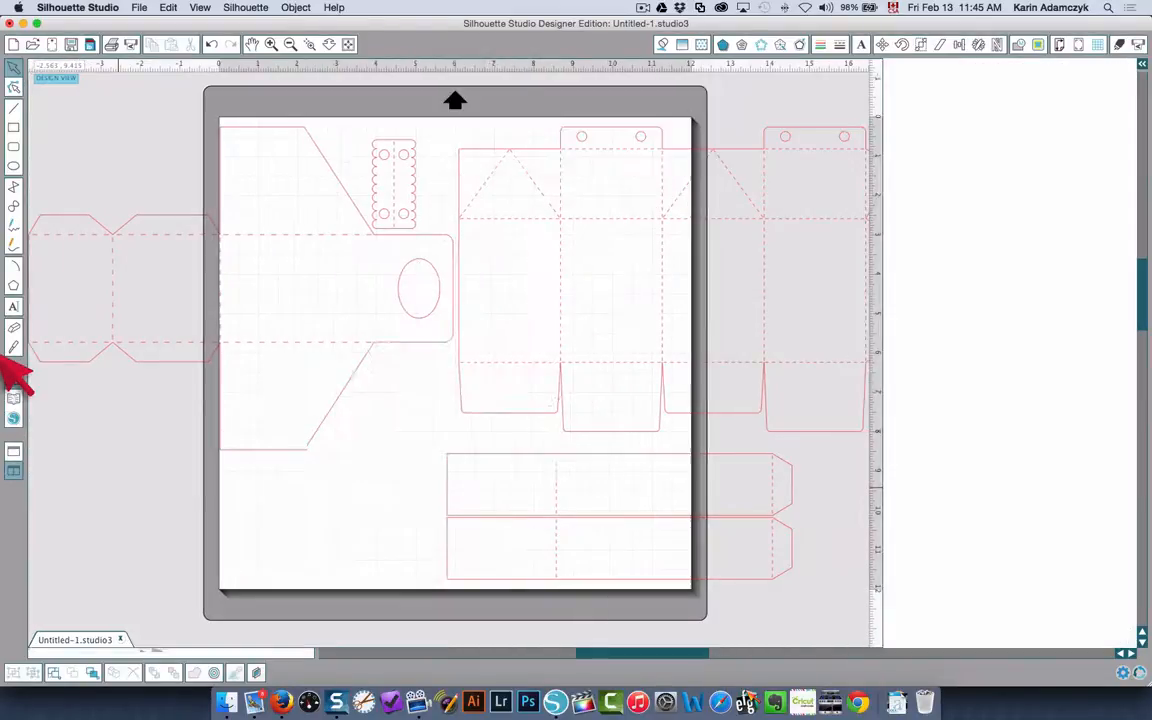
# Show the product page beside the 12 × 12 inch mat again, with Design Page Settings open.
pyautogui.click(1058, 44)
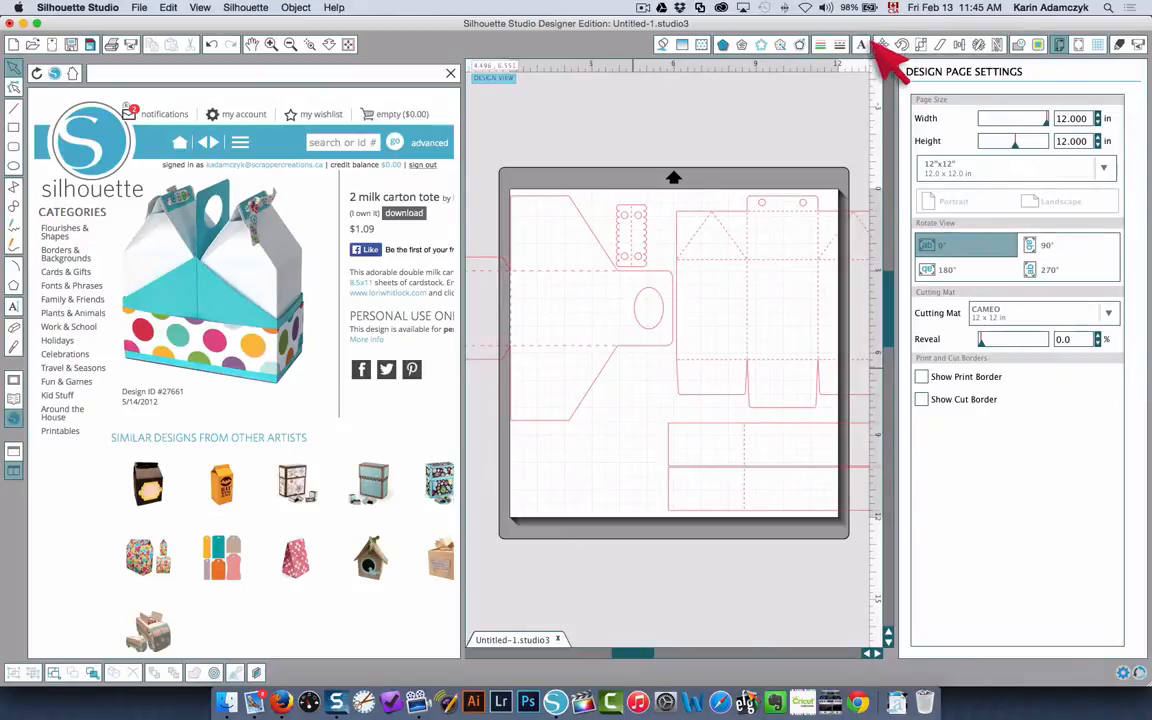
pyautogui.moveTo(1116, 60)
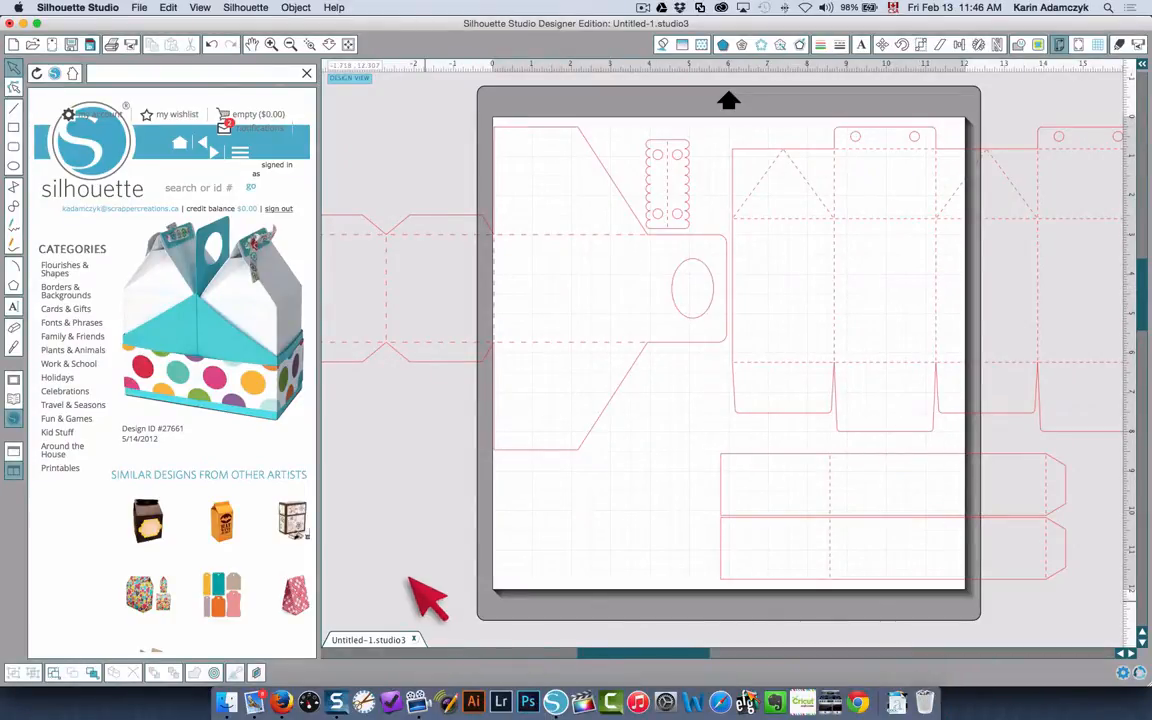
pyautogui.moveTo(420, 584)
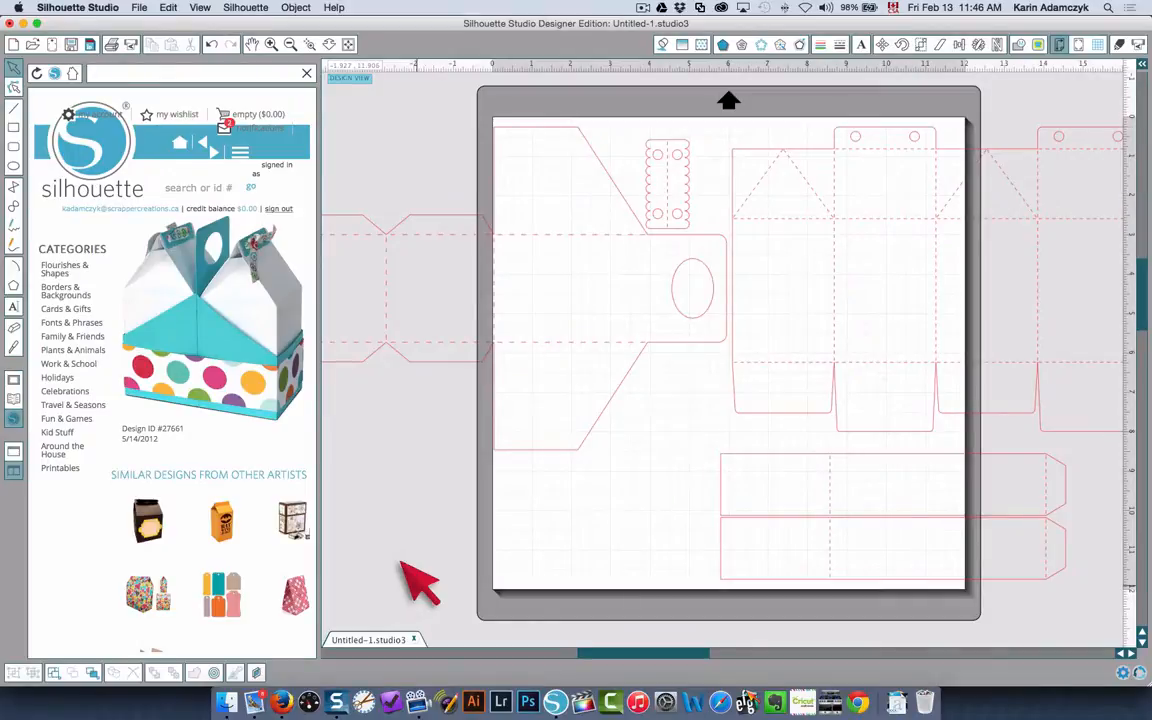